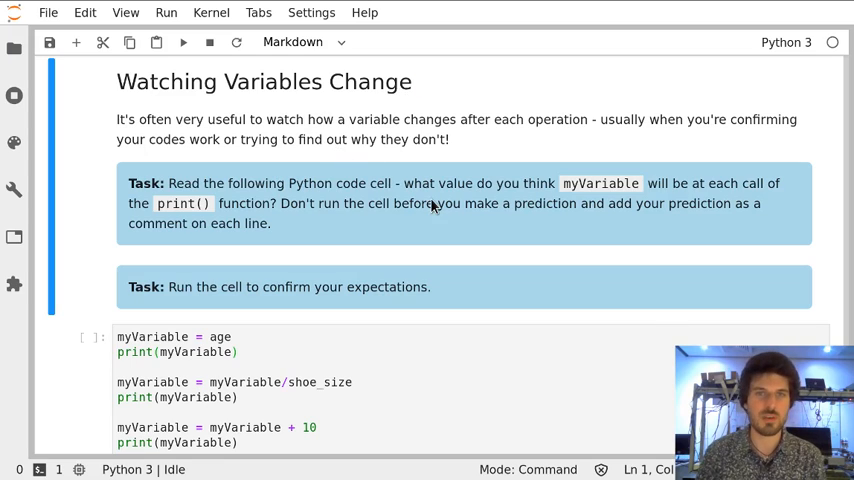
{"action": "mouse_move", "coordinate": [102, 233]}
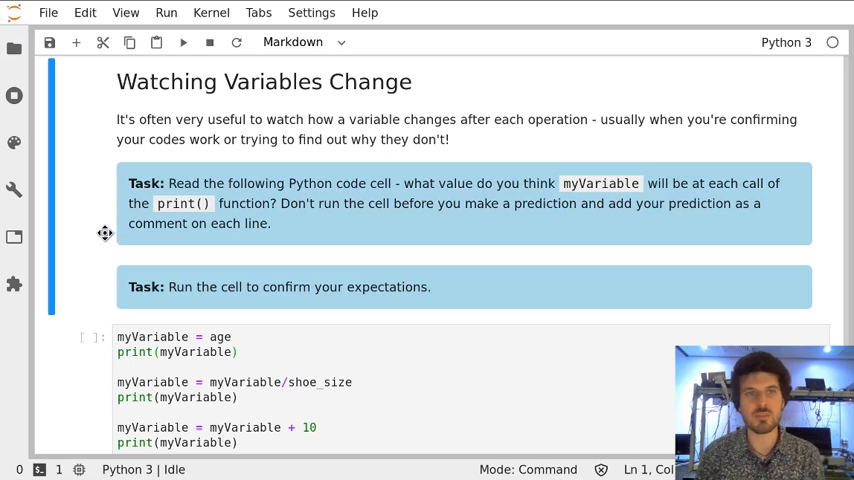
Scroll down to bring the four-reassignment myVariable code cell into view.
{"action": "scroll", "scroll_direction": "down", "scroll_amount": 3}
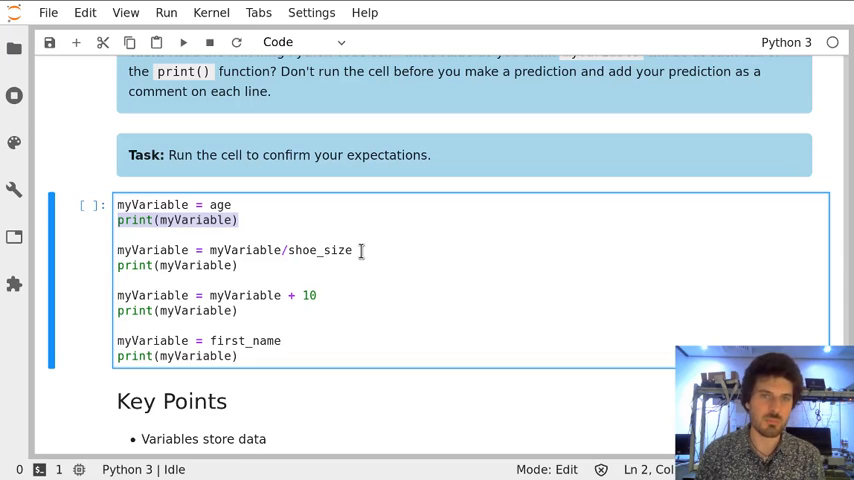
On the shoe_size division line, highlight the right-hand then the reassigned left-hand myVariable.
{"action": "left_click", "coordinate": [210, 250]}
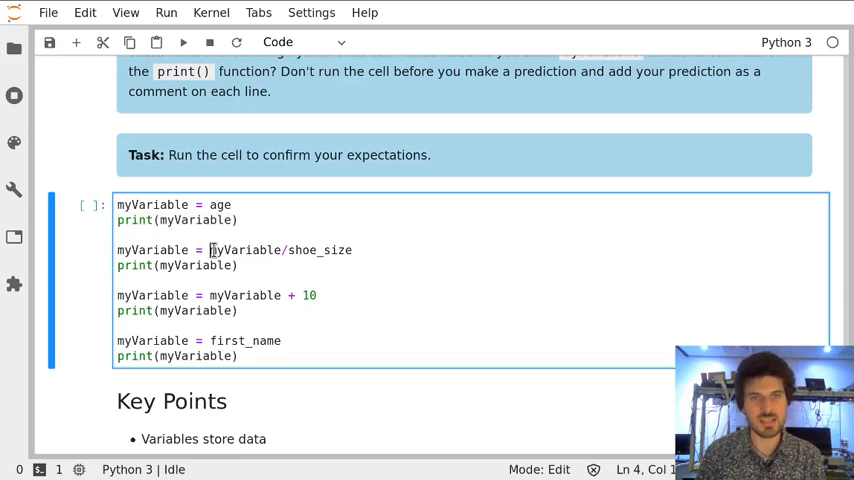
{"action": "double_click", "coordinate": [247, 250]}
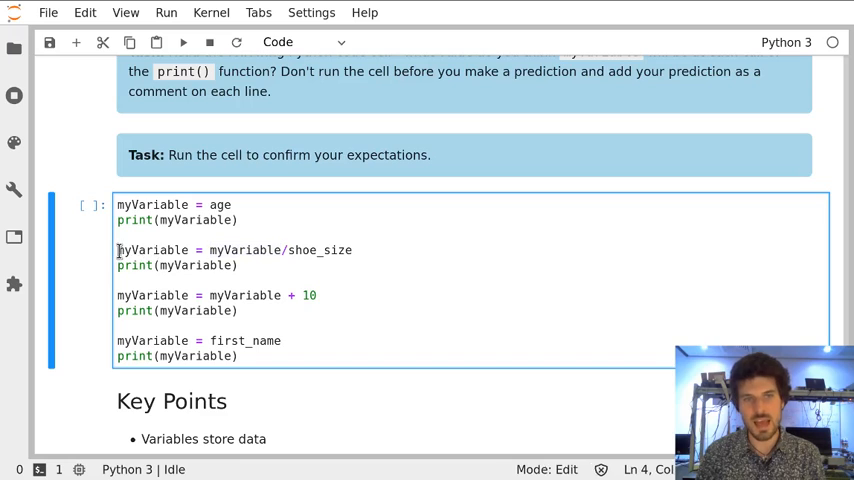
{"action": "double_click", "coordinate": [151, 250]}
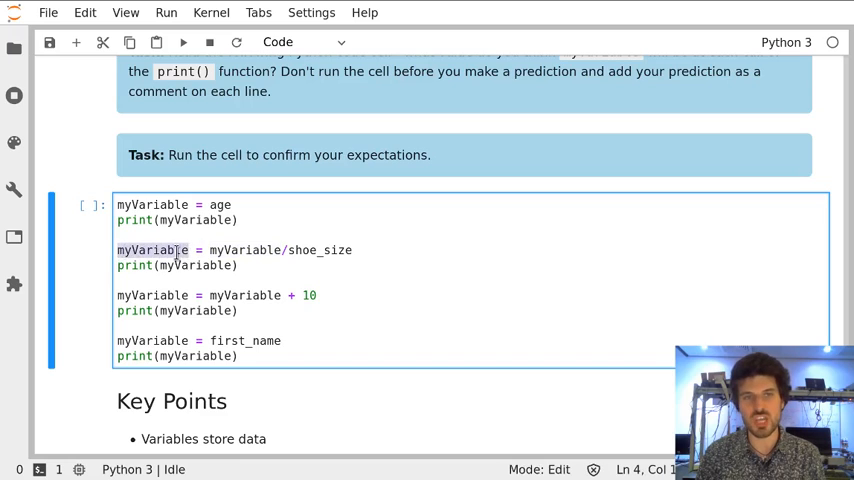
{"action": "mouse_move", "coordinate": [218, 265]}
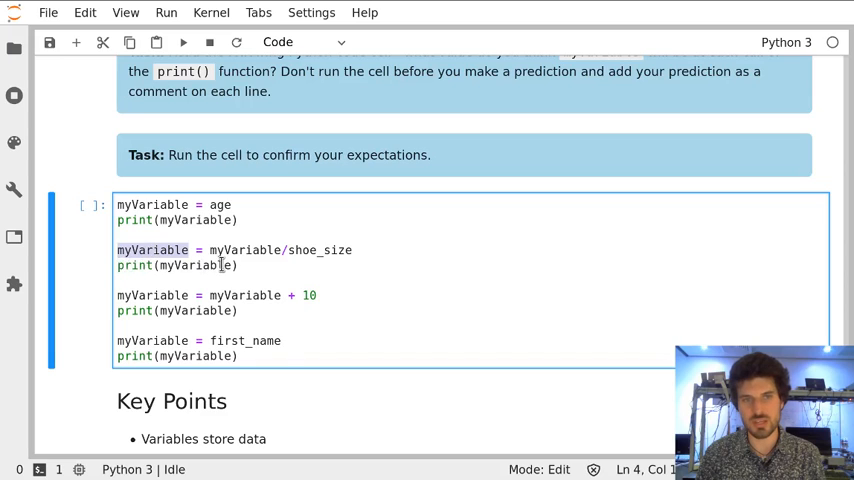
{"action": "mouse_move", "coordinate": [168, 295]}
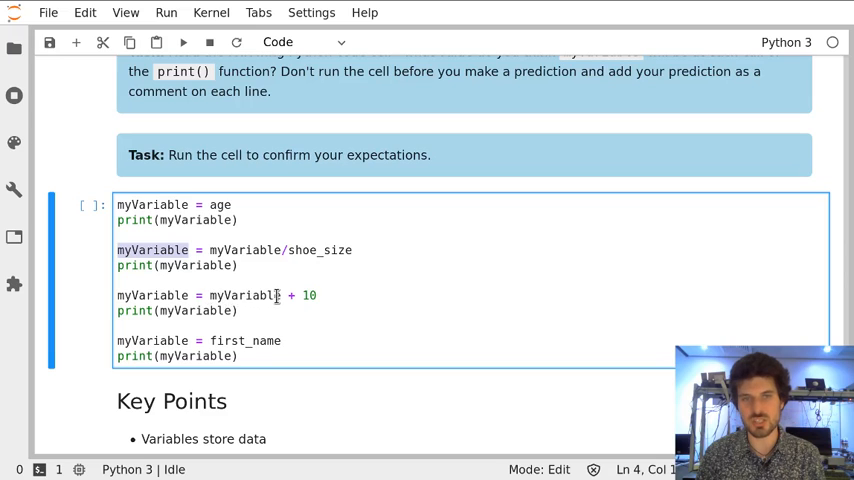
{"action": "mouse_move", "coordinate": [140, 295]}
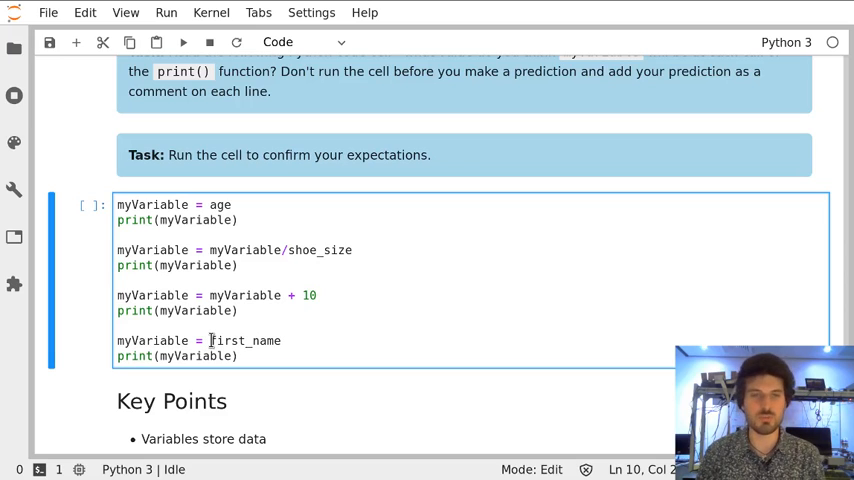
Highlight first_name in the last myVariable assignment line.
{"action": "double_click", "coordinate": [244, 340]}
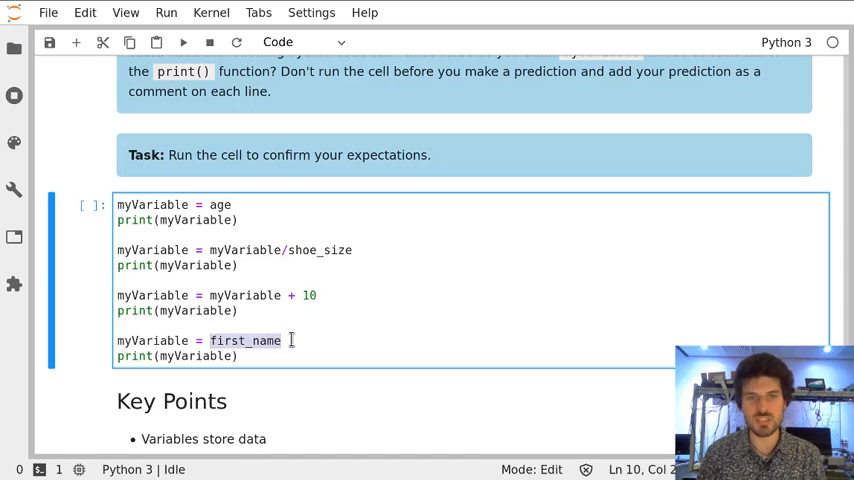